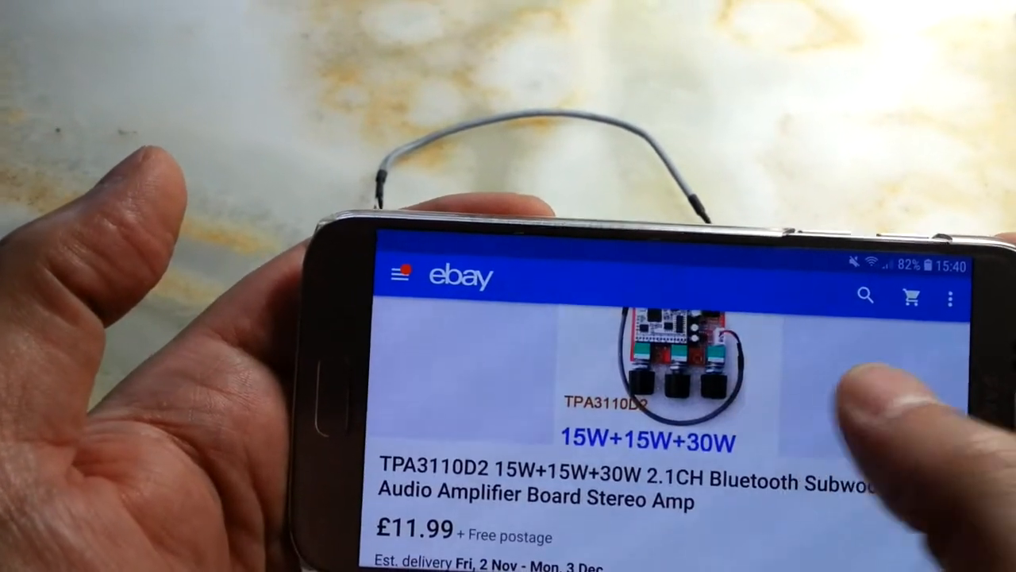
pyautogui.scroll(-3)
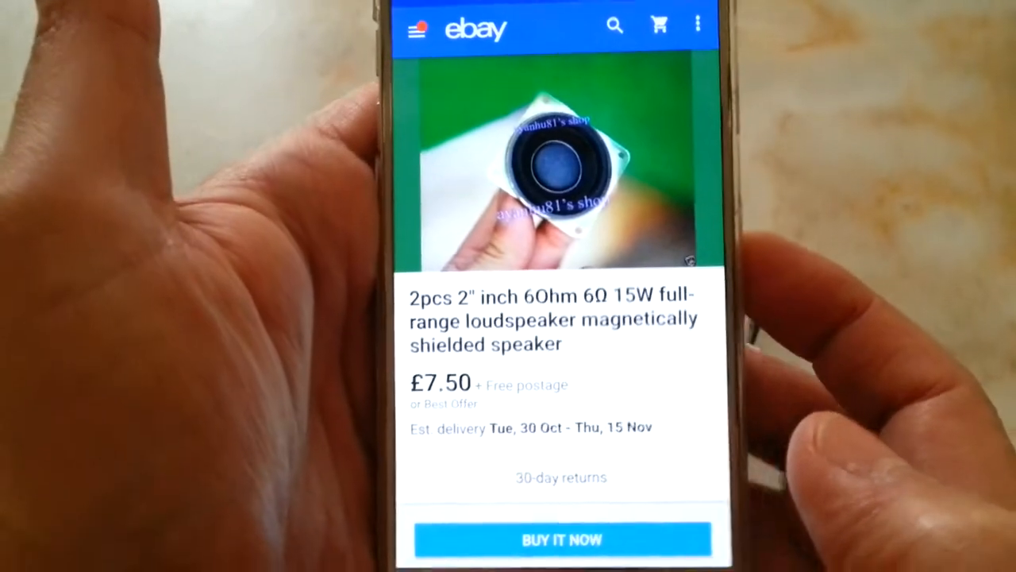
pyautogui.click(556, 167)
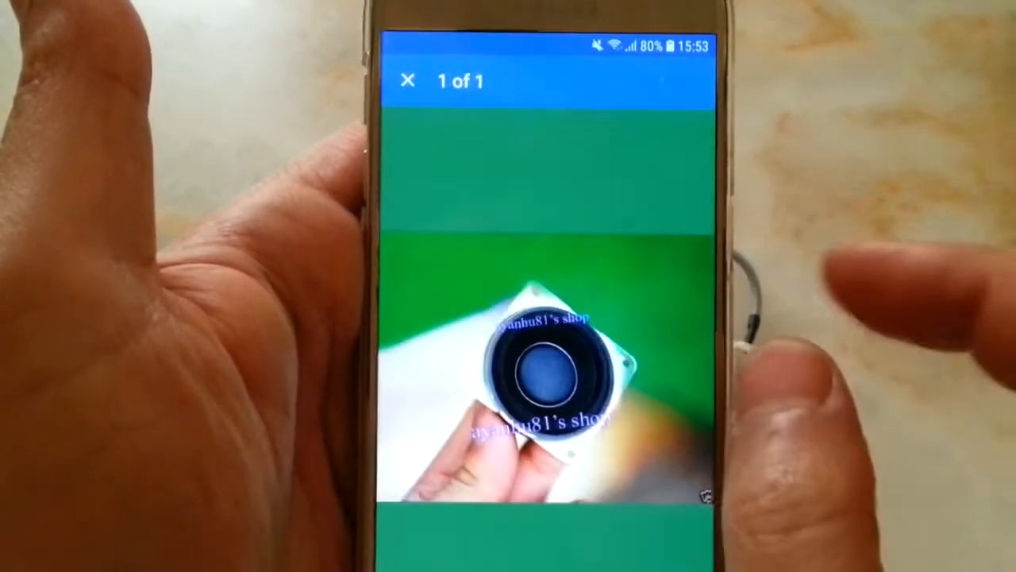